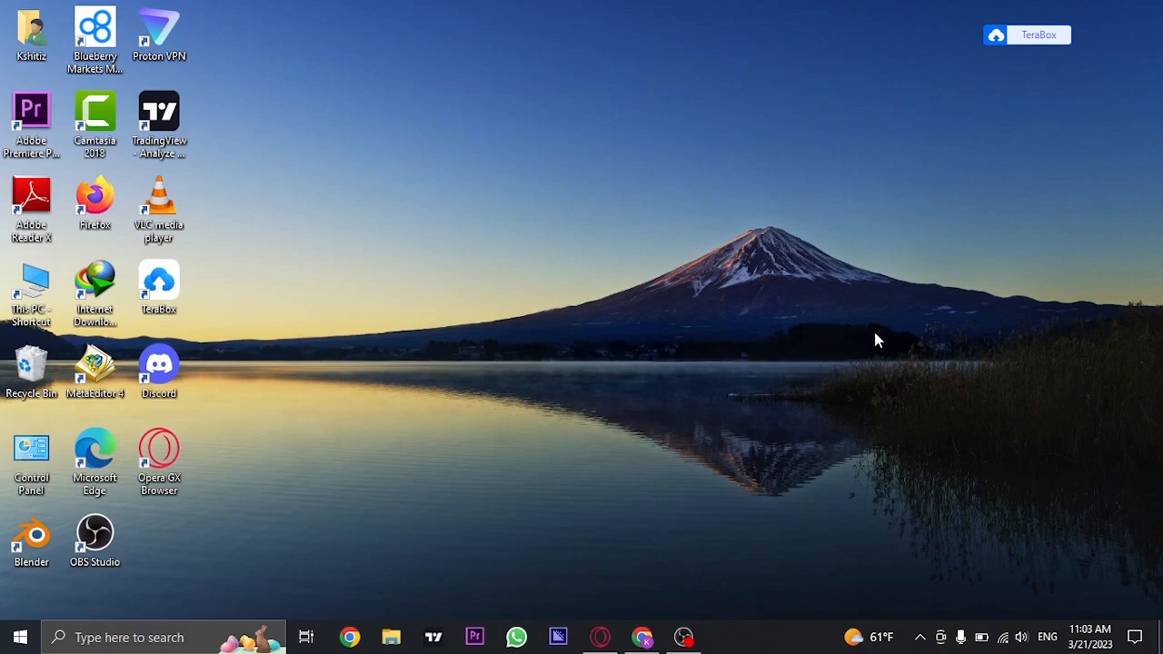
mouse_move(865, 334)
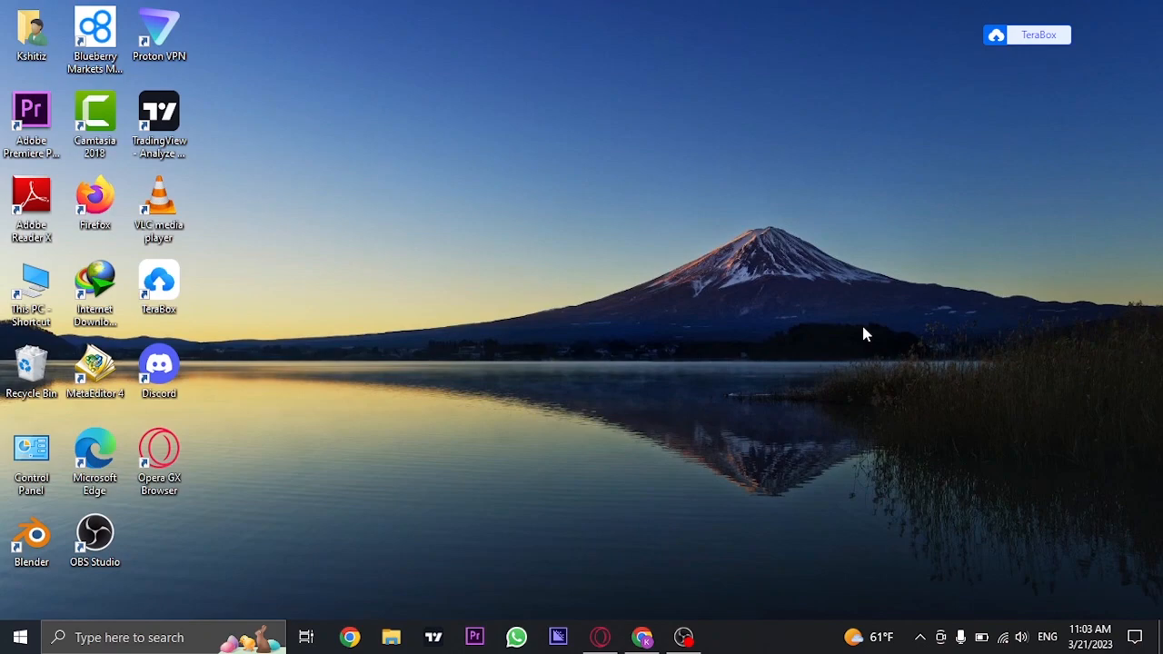
mouse_move(860, 331)
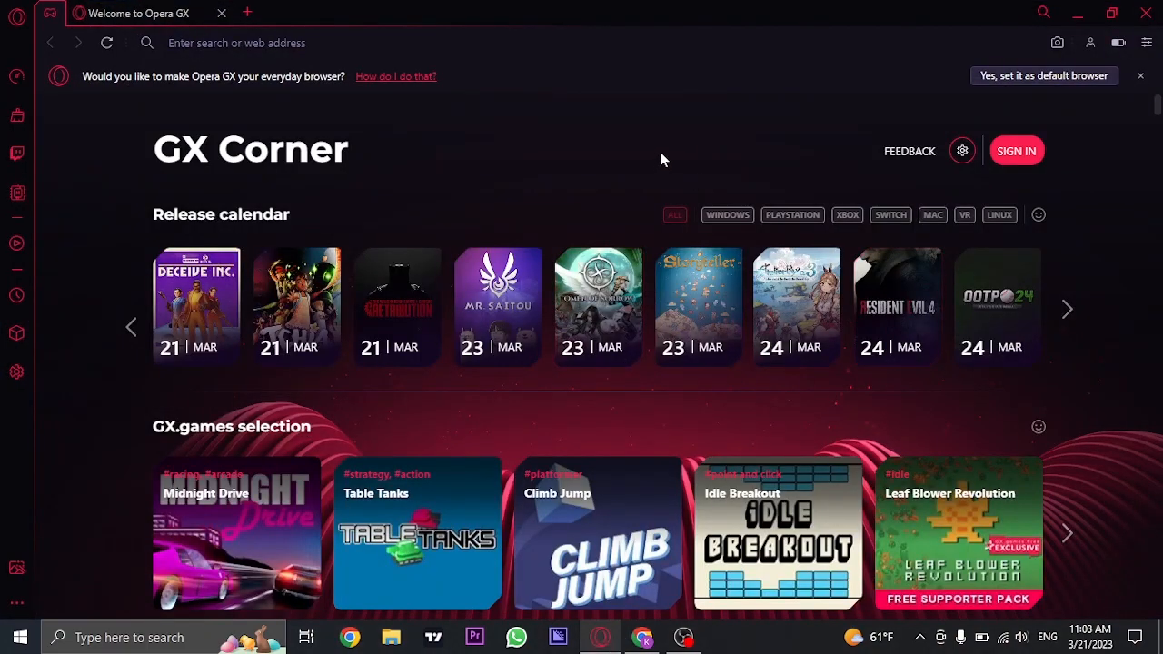
mouse_move(7, 86)
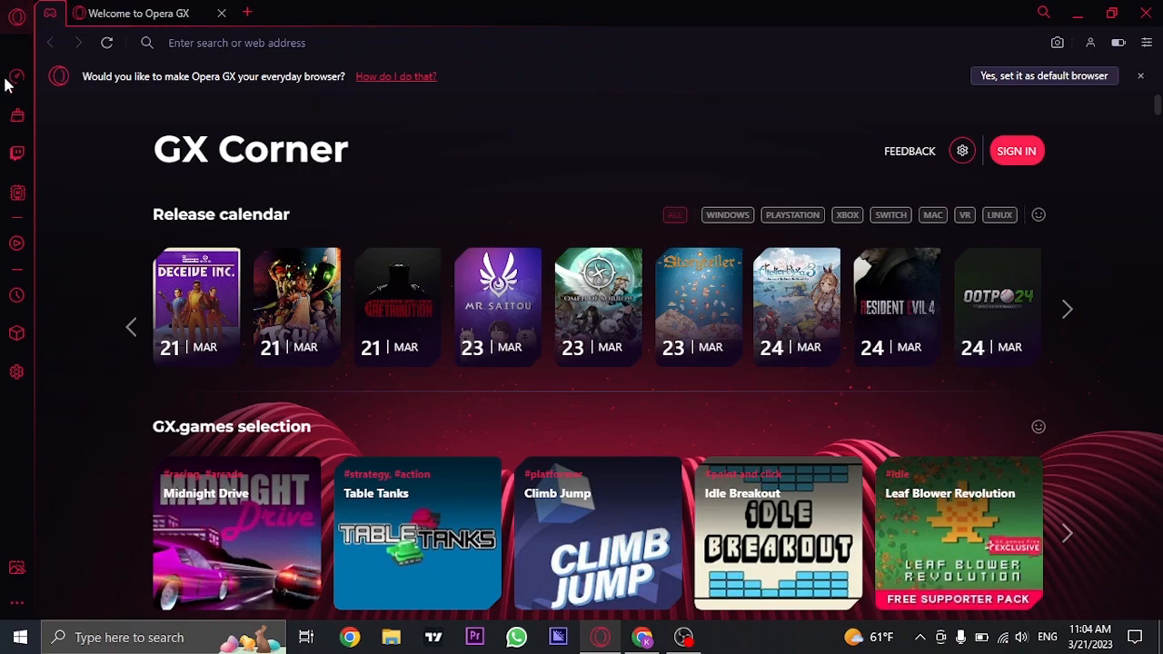
mouse_move(9, 245)
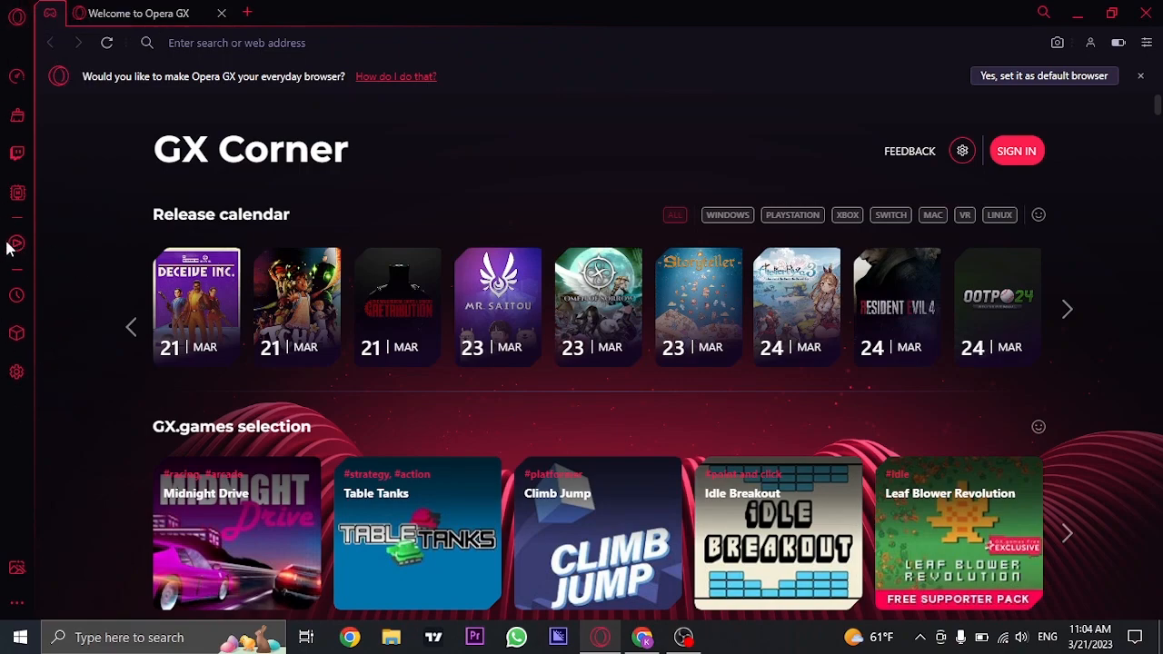
mouse_move(17, 243)
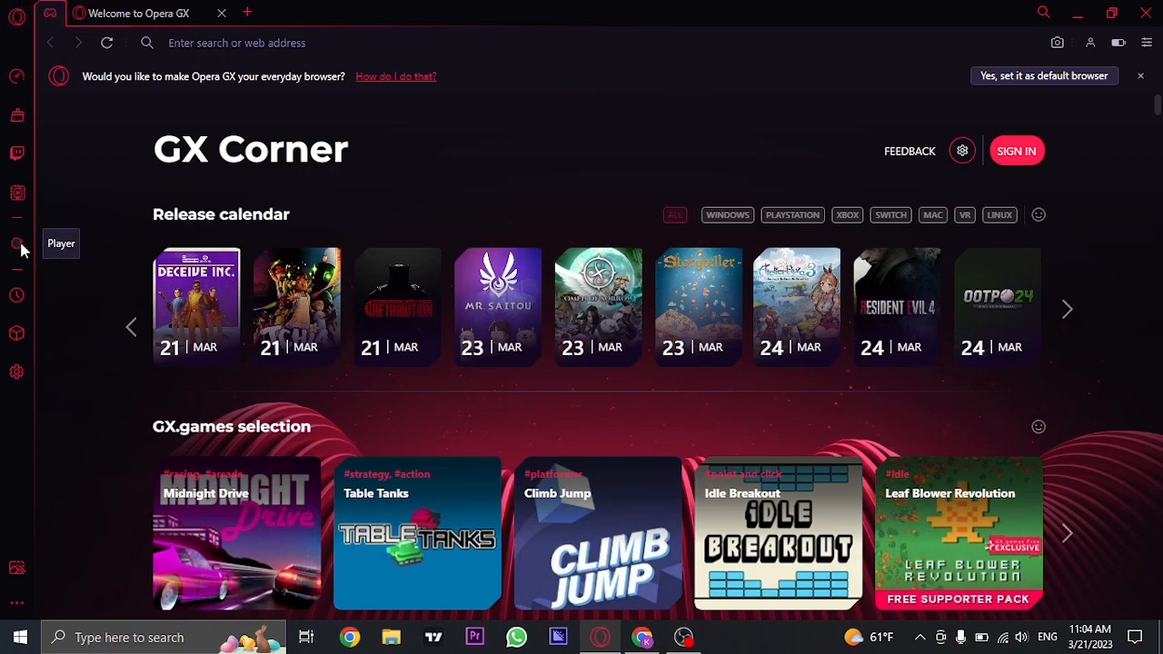
- Open the sidebar Player panel and show its list of music services
left_click(16, 242)
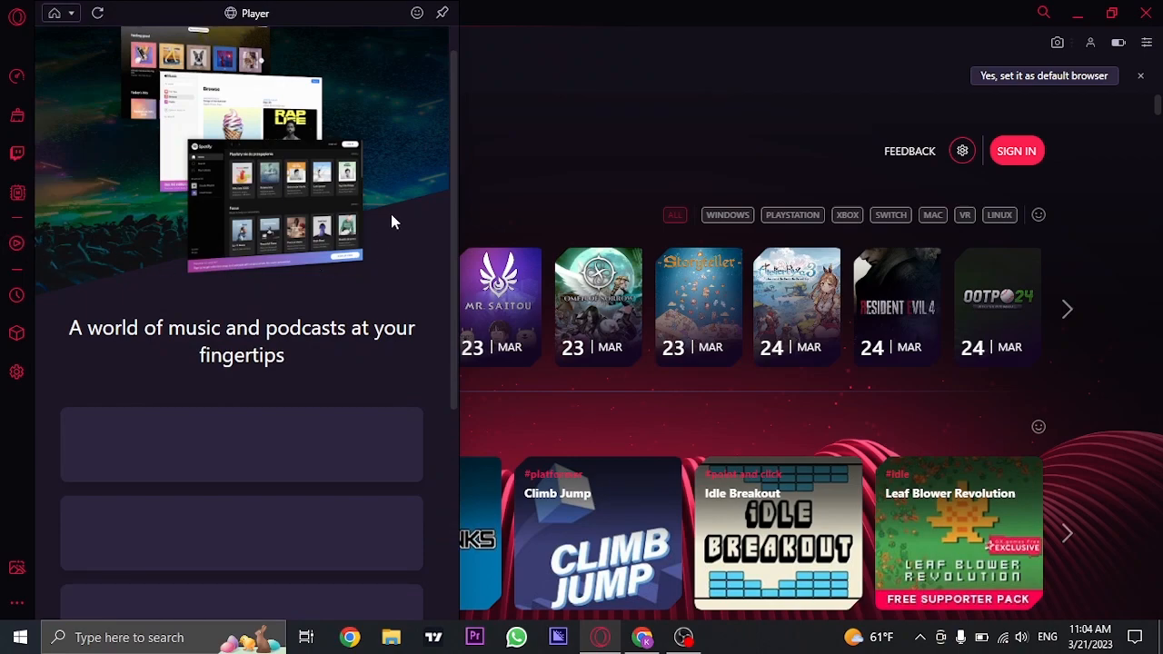
mouse_move(418, 327)
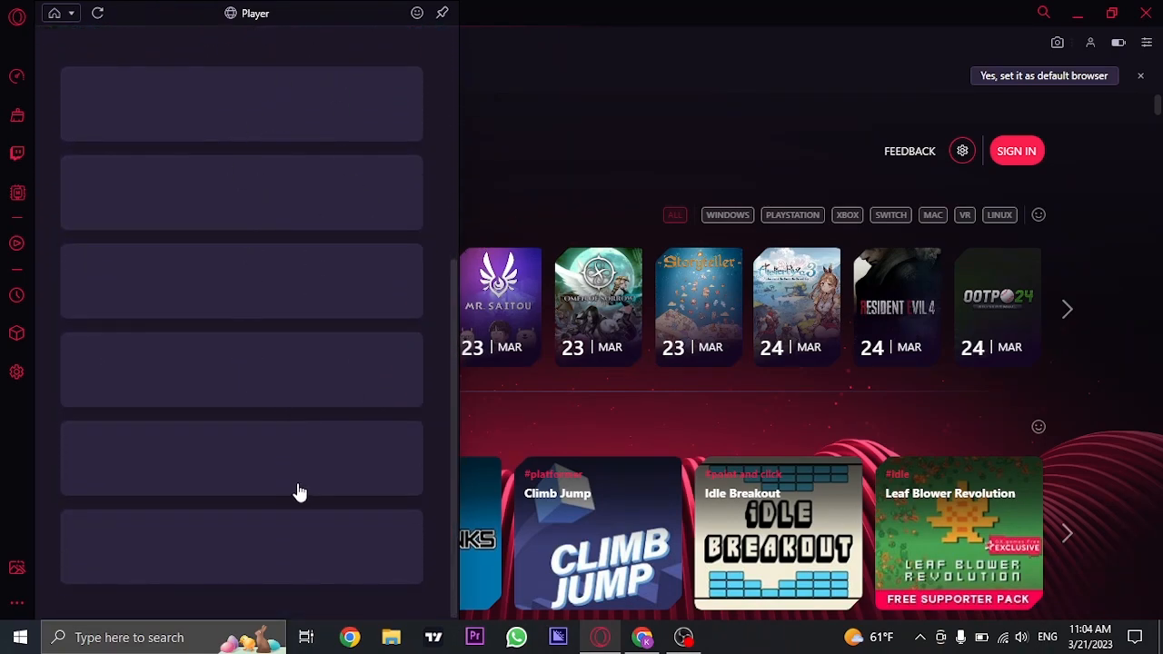
mouse_move(286, 494)
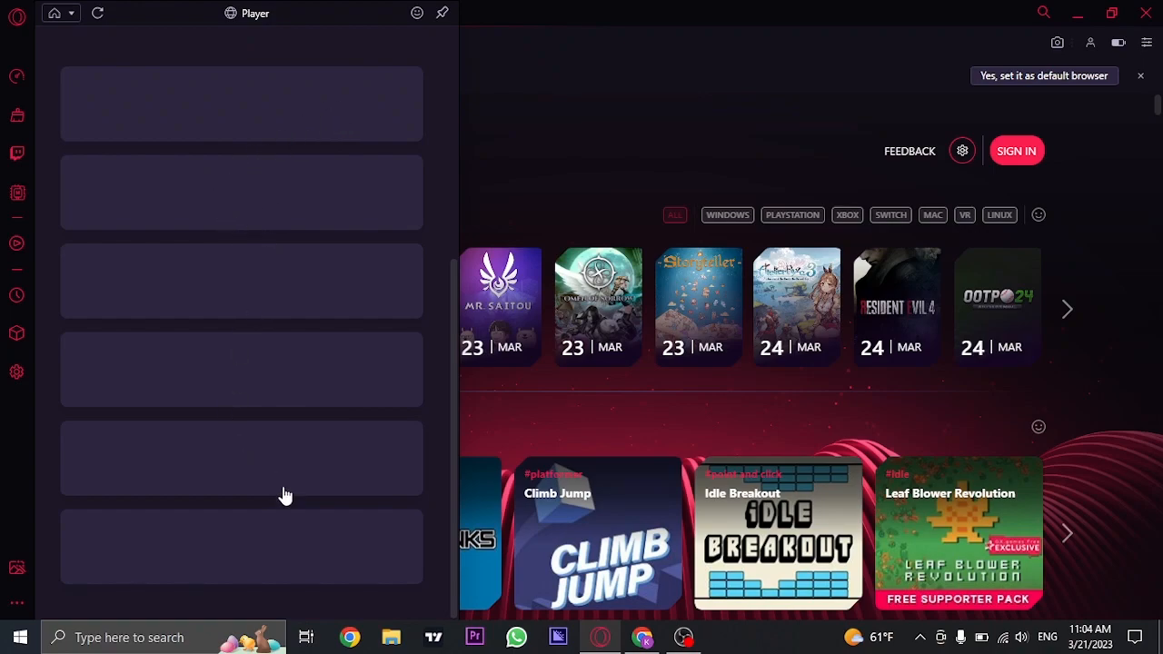
mouse_move(332, 294)
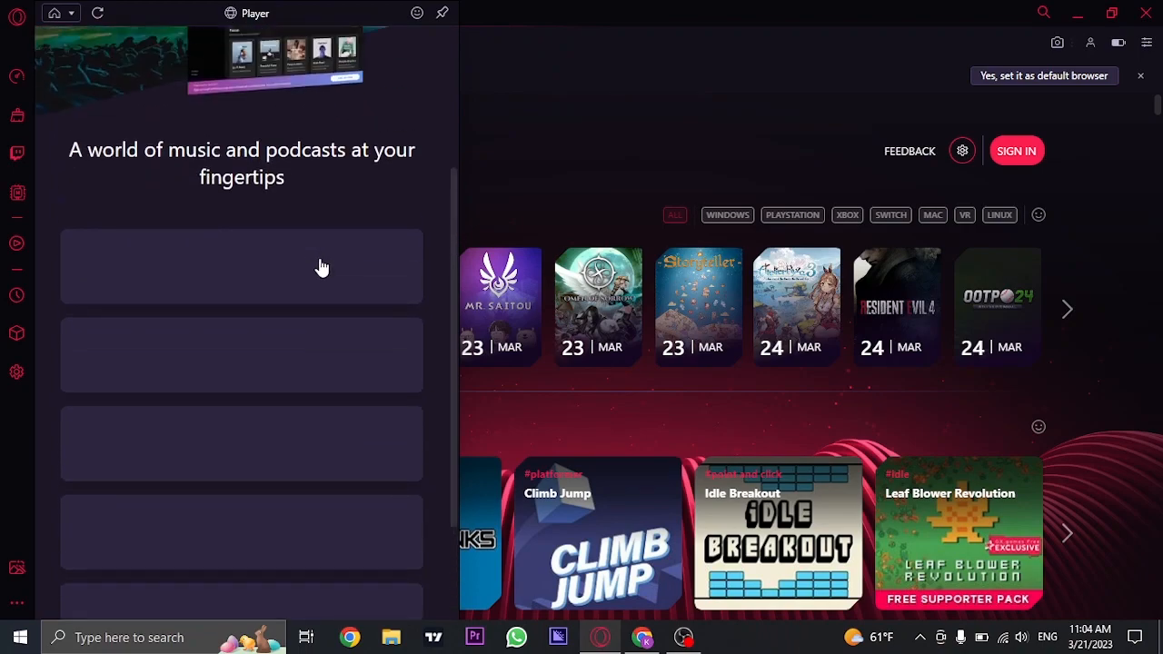
scroll("down", 3)
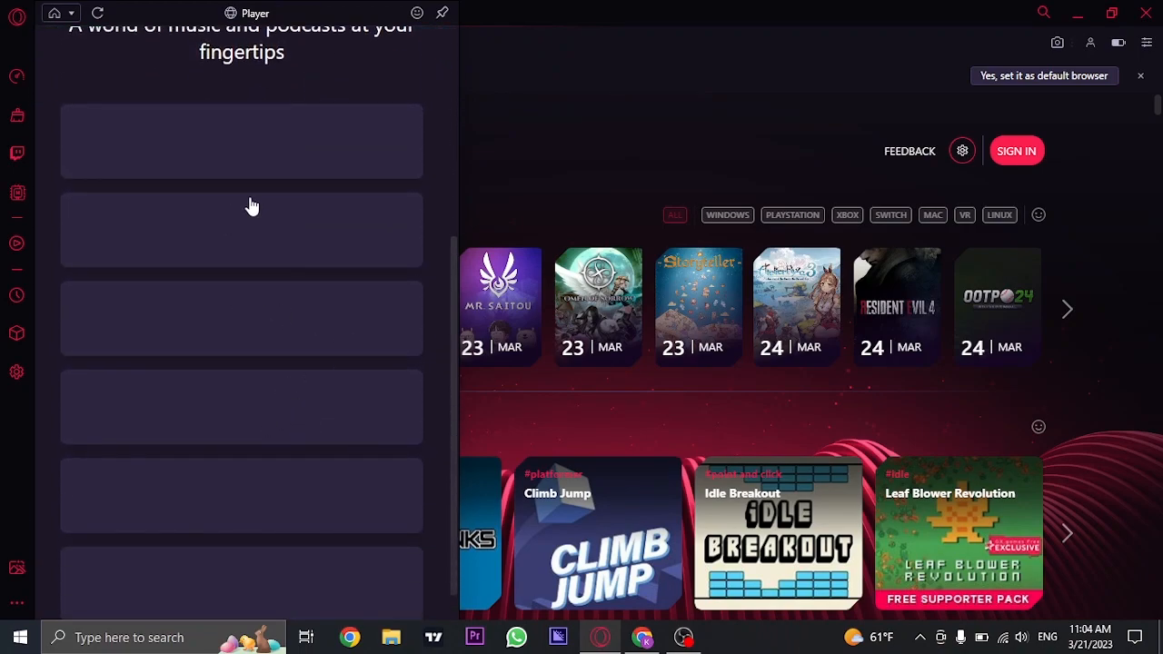
left_click(71, 12)
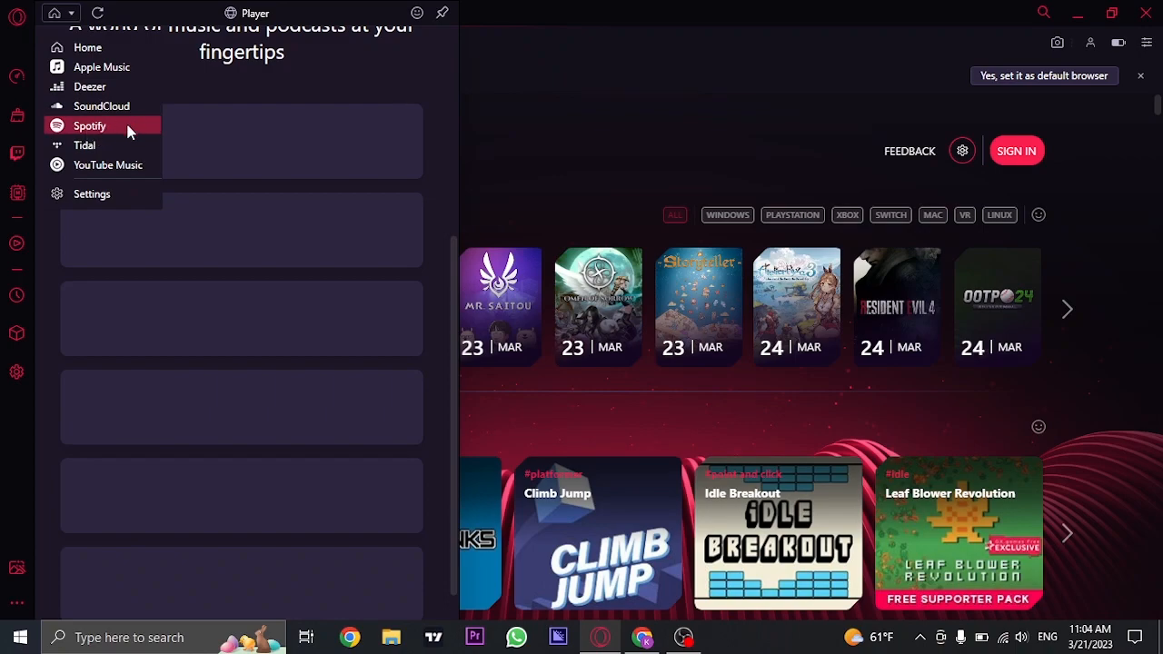
- Select Spotify in the Player panel and begin the Spotify log-in
left_click(90, 125)
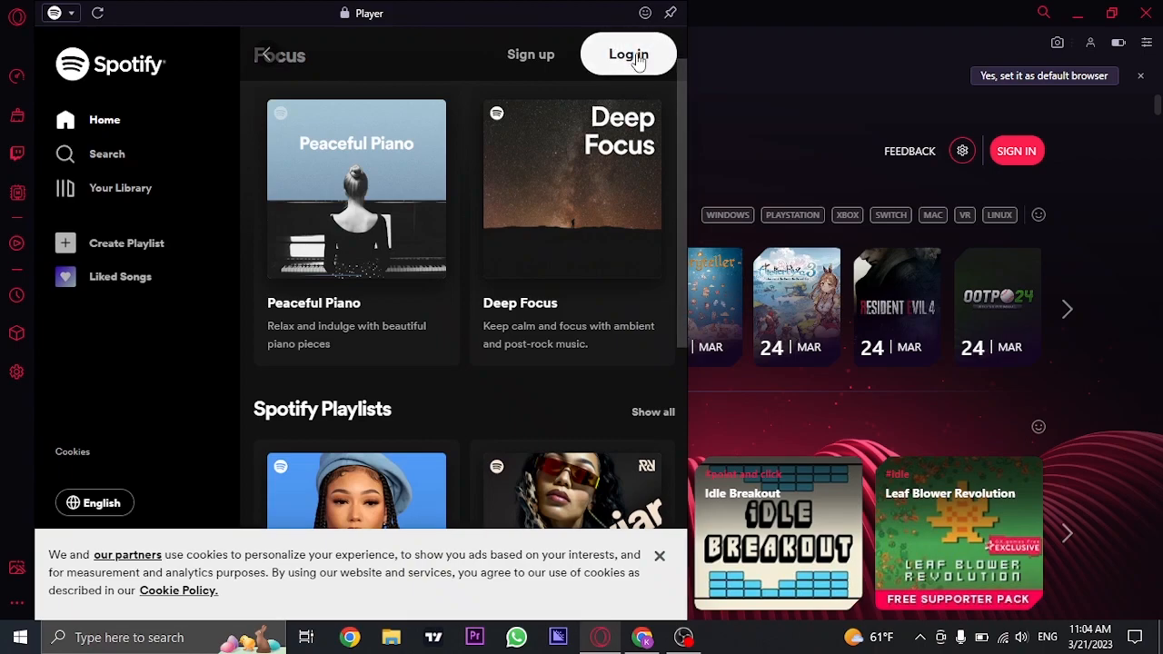
left_click(628, 55)
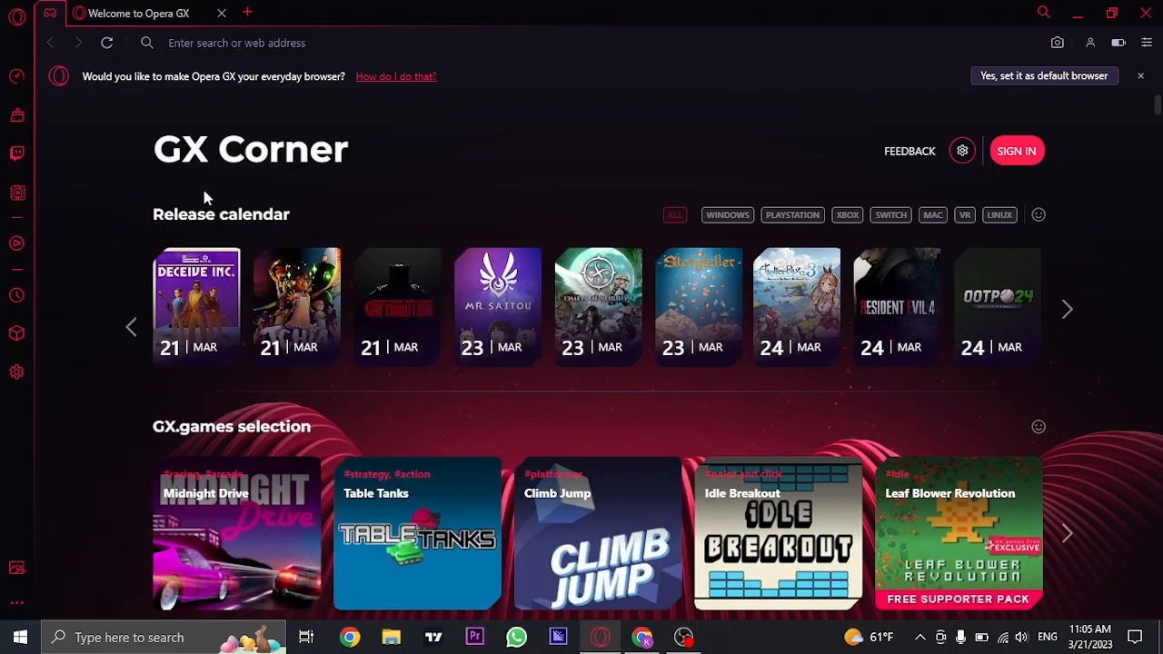
mouse_move(149, 8)
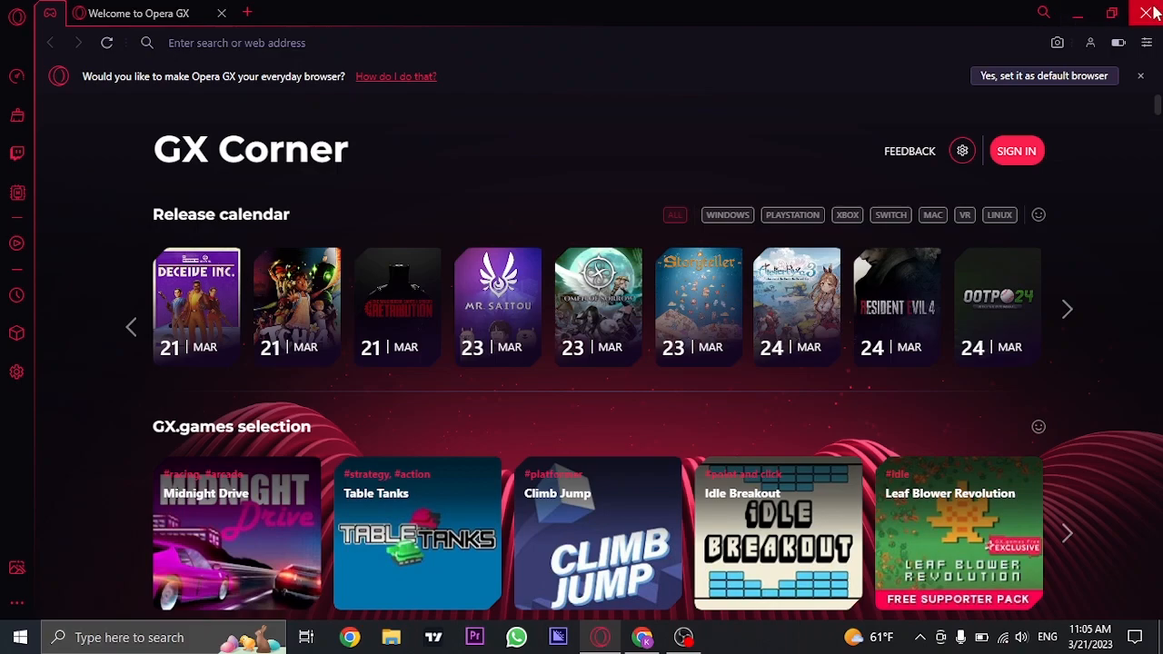
- Close the Opera GX window to return to the Windows desktop
left_click(1150, 12)
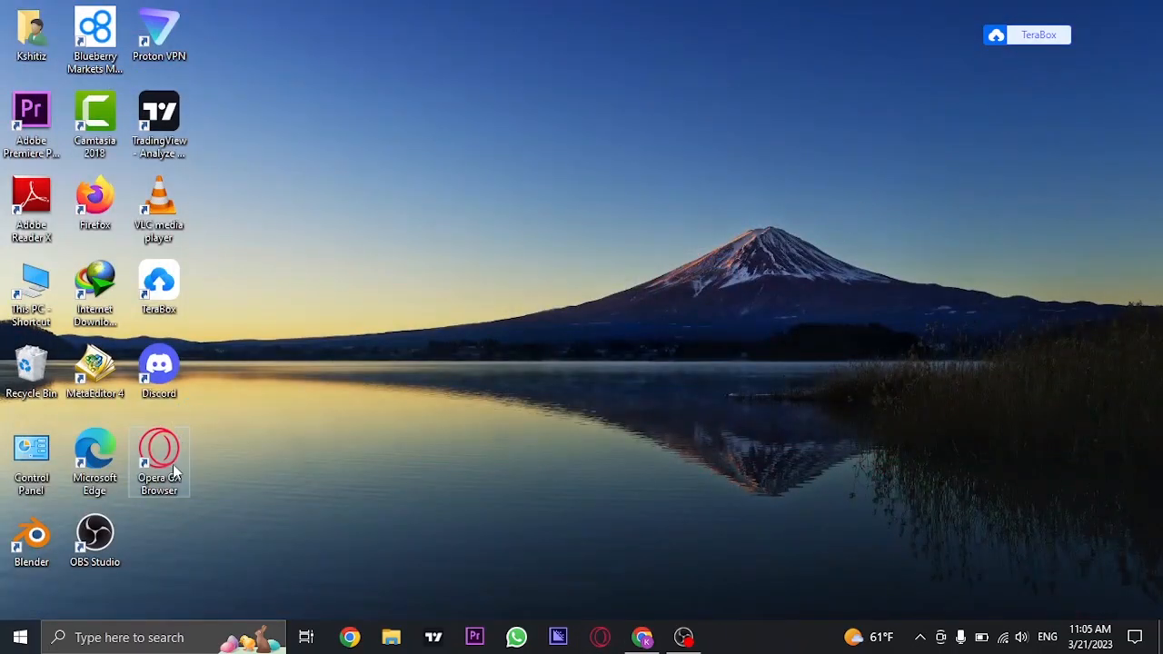
- Relaunch Opera GX from its desktop shortcut and reopen the Spotify Player panel
double_click(159, 449)
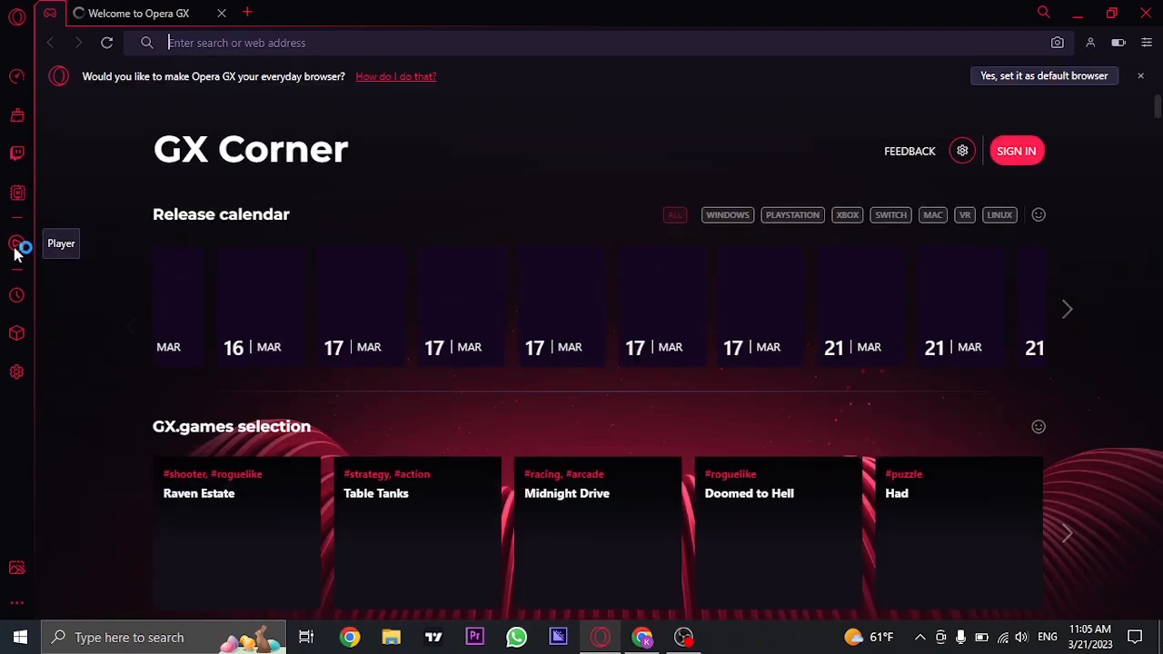
left_click(17, 243)
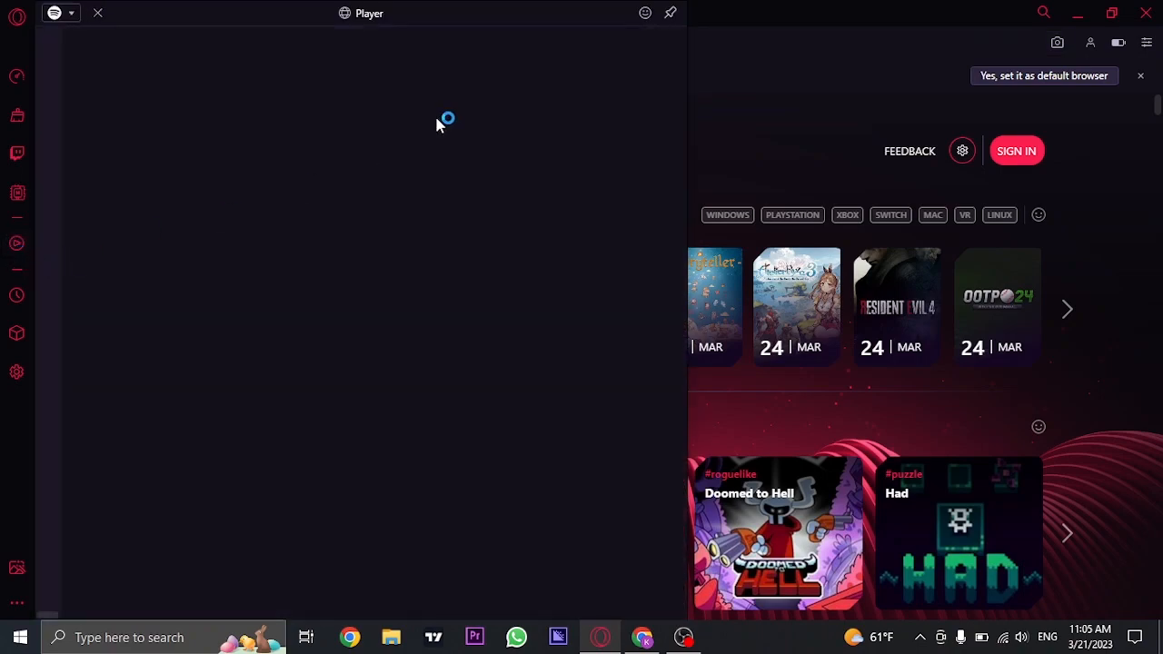